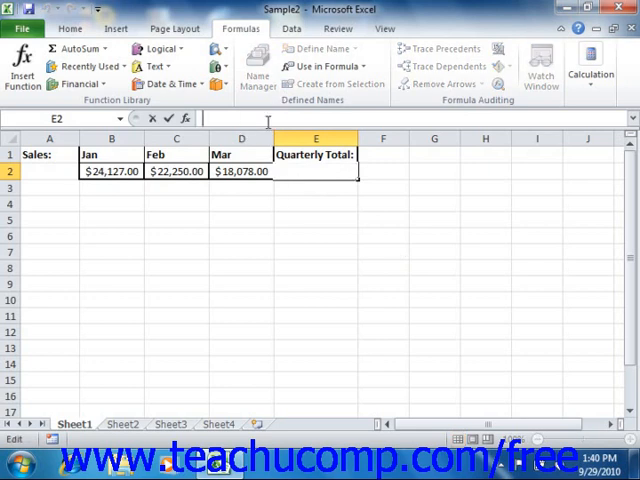
- Enter =SUM(Quarter_One) in Sheet1 cell E2, giving $64,455.00
{"action": "type", "text": "="}
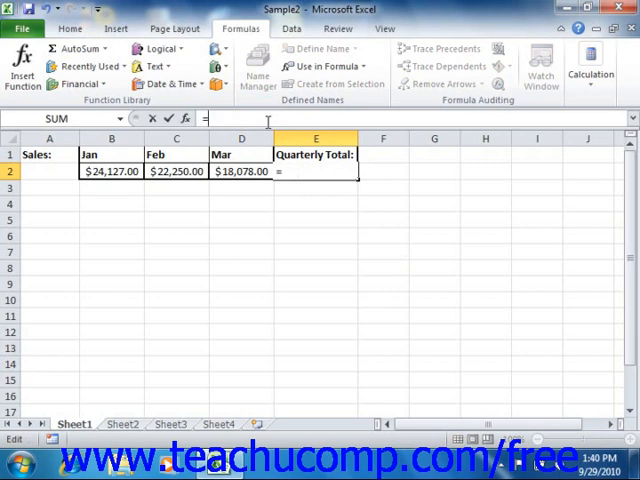
{"action": "type", "text": "SUM("}
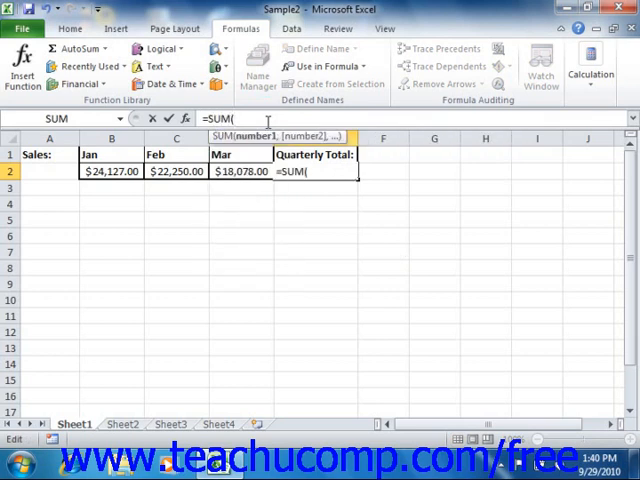
{"action": "type", "text": "Quater_One"}
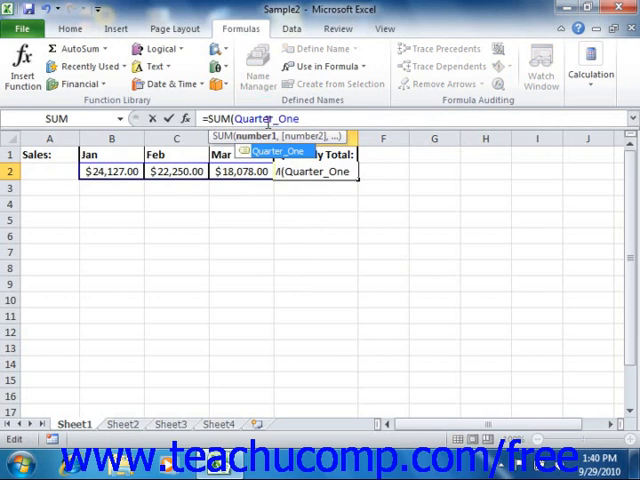
{"action": "key", "text": "Return"}
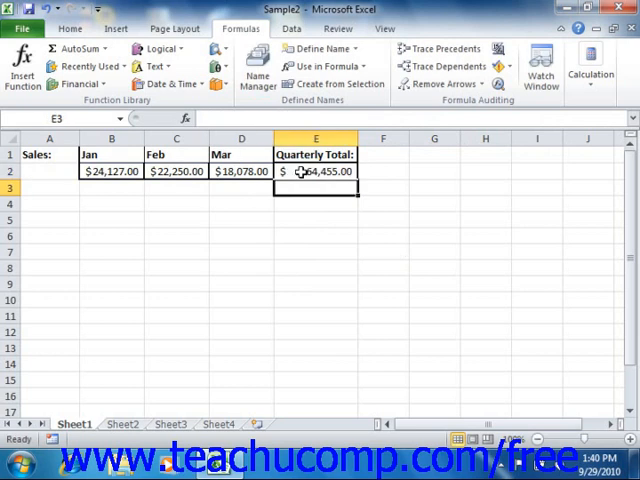
- Switch to Sheet2 and bring up Insert Function for the quarterly total cell
{"action": "left_click", "coordinate": [316, 171]}
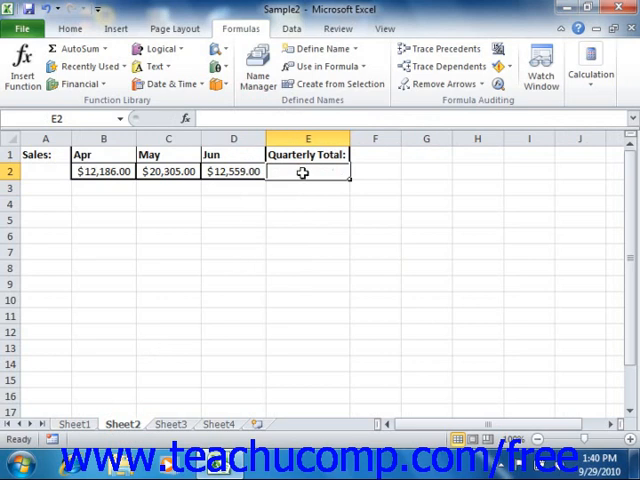
{"action": "left_click", "coordinate": [186, 118]}
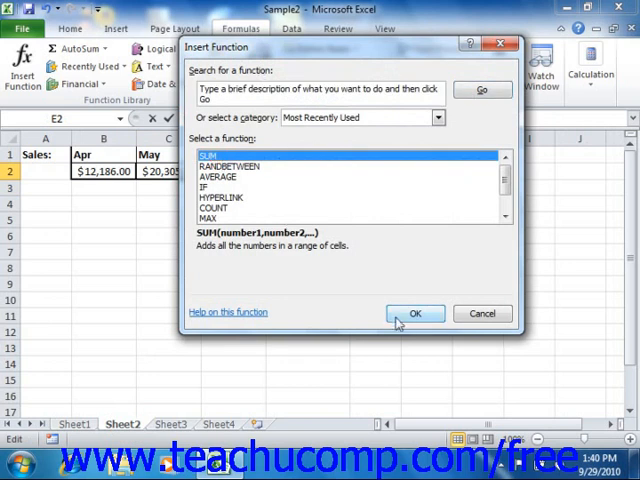
- Choose SUM and collapse its Number1 argument entry to reveal the sheet
{"action": "left_click", "coordinate": [415, 313]}
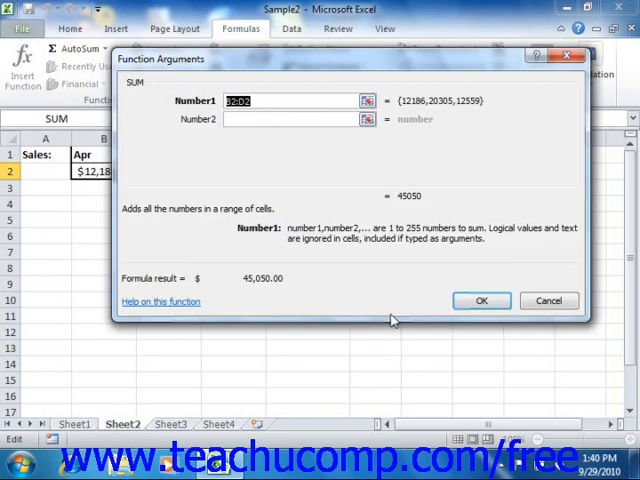
{"action": "mouse_move", "coordinate": [420, 200]}
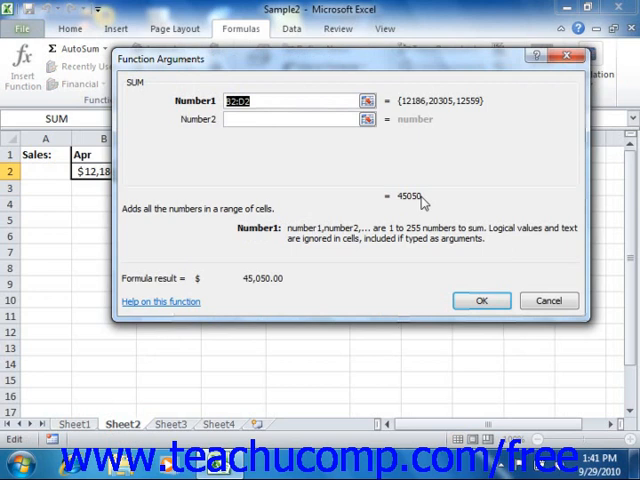
{"action": "left_click", "coordinate": [366, 100]}
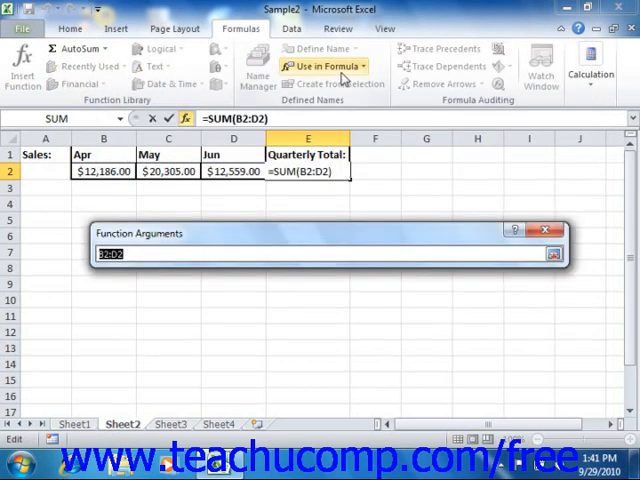
{"action": "mouse_move", "coordinate": [325, 66]}
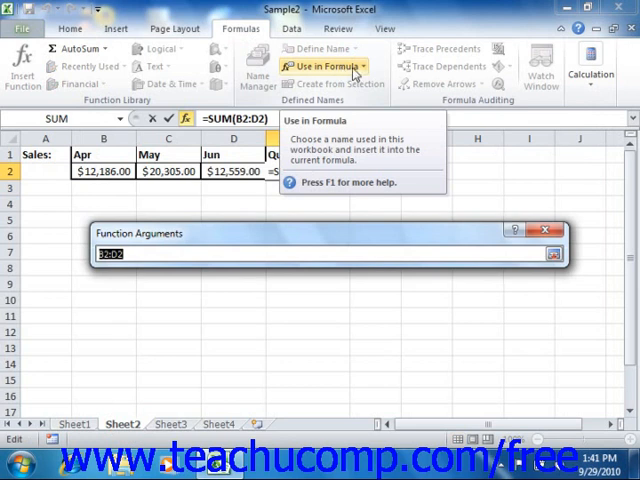
- Insert Quarter_Two as the SUM argument and confirm, totalling $45,050.00
{"action": "left_click", "coordinate": [325, 66]}
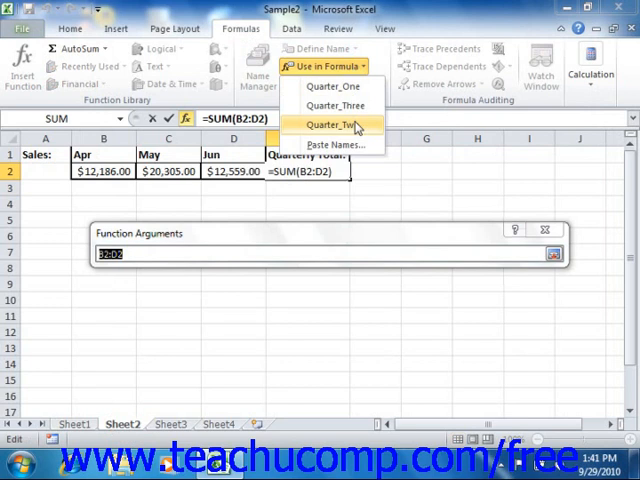
{"action": "left_click", "coordinate": [337, 124]}
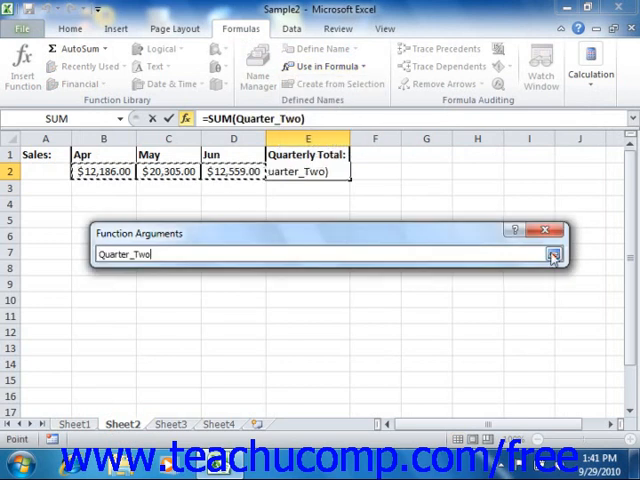
{"action": "left_click", "coordinate": [553, 254]}
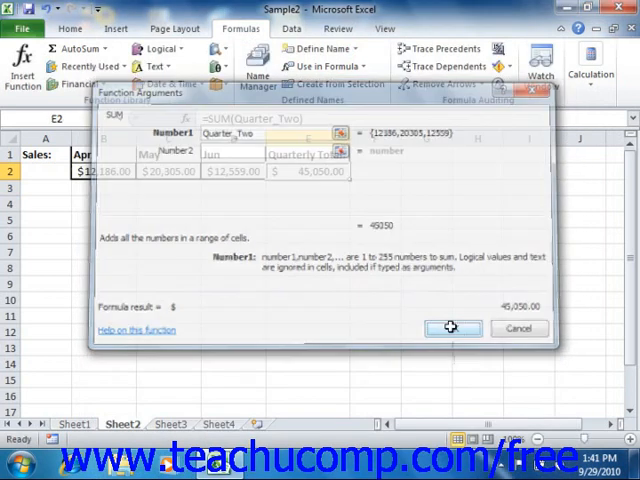
{"action": "left_click", "coordinate": [452, 328]}
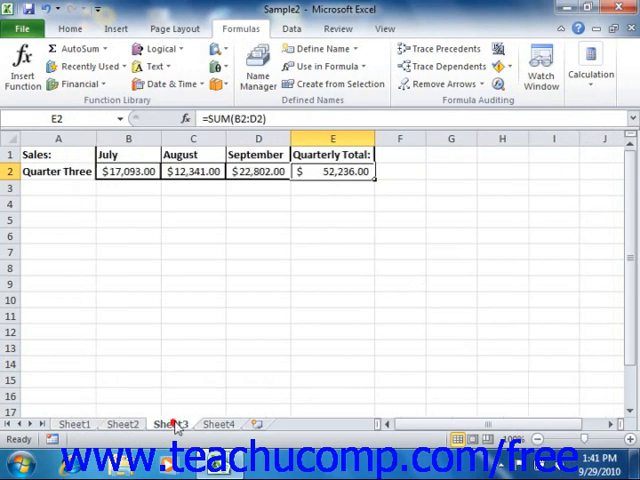
{"action": "mouse_move", "coordinate": [194, 391]}
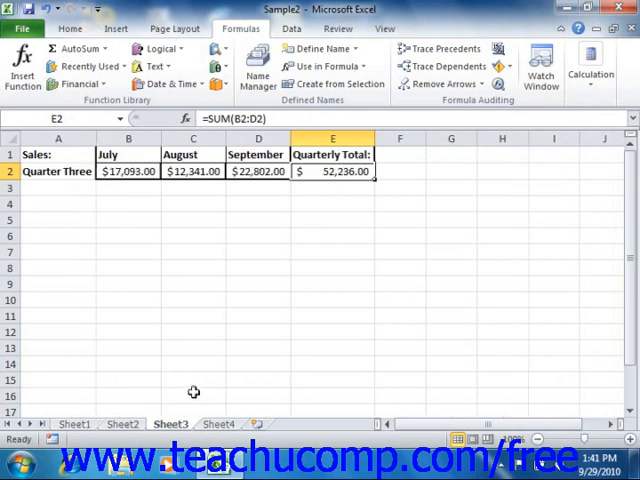
{"action": "mouse_move", "coordinate": [348, 194]}
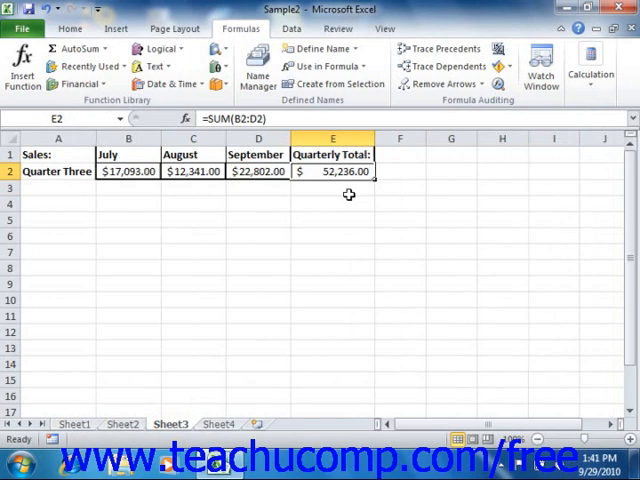
{"action": "mouse_move", "coordinate": [266, 188]}
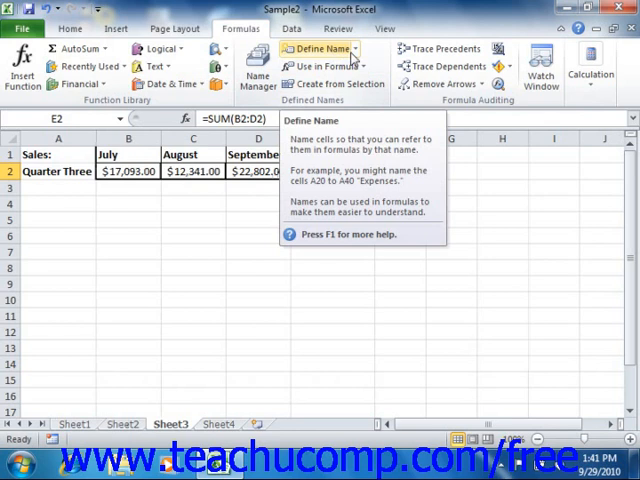
- Open Apply Names from the Define Name drop-down on Sheet3
{"action": "left_click", "coordinate": [354, 48]}
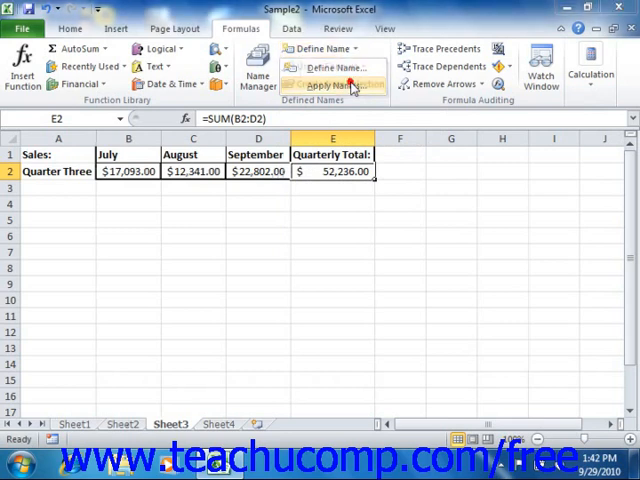
{"action": "left_click", "coordinate": [331, 84]}
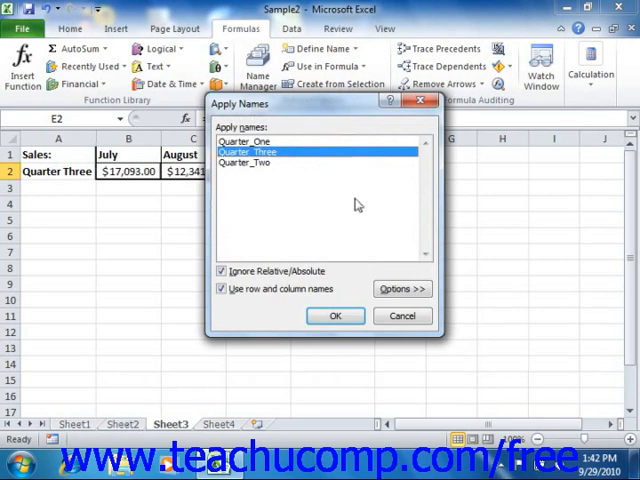
{"action": "mouse_move", "coordinate": [364, 207]}
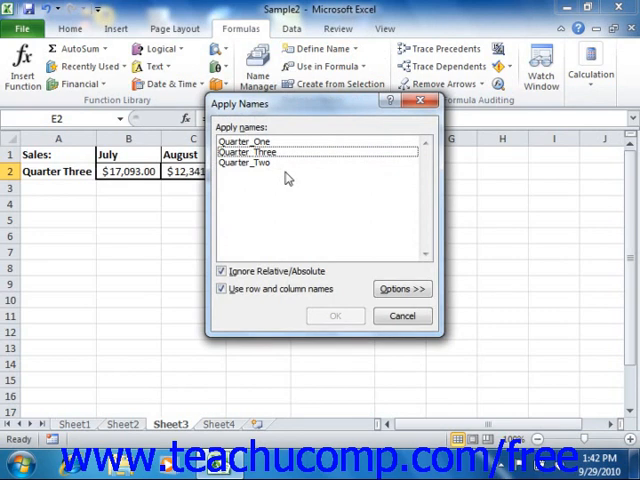
{"action": "mouse_move", "coordinate": [348, 349]}
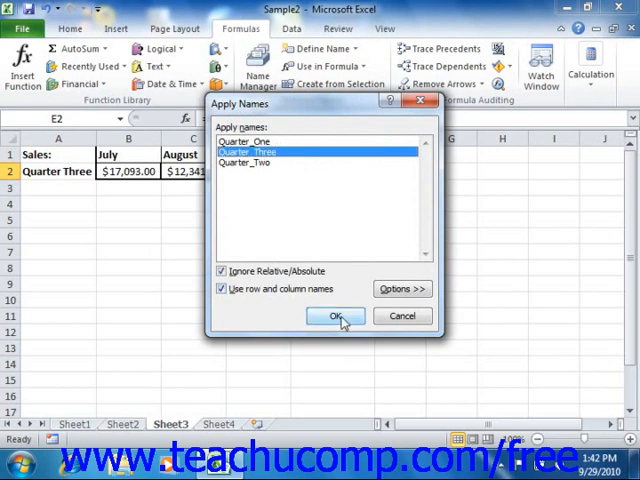
- Apply Quarter_Three so the total reads SUM(Quarter_Three), still $52,236.00
{"action": "left_click", "coordinate": [335, 316]}
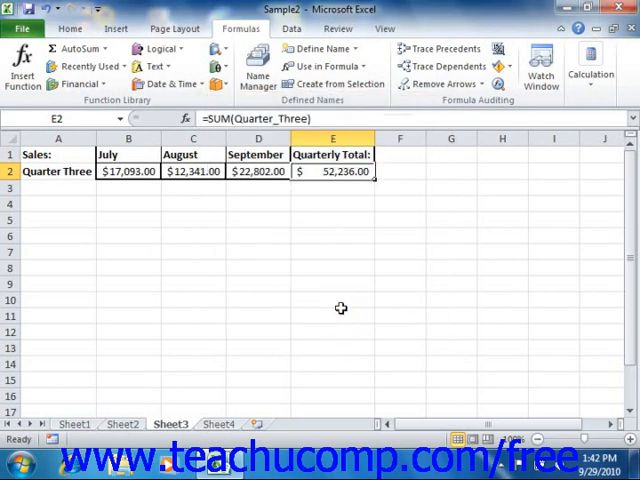